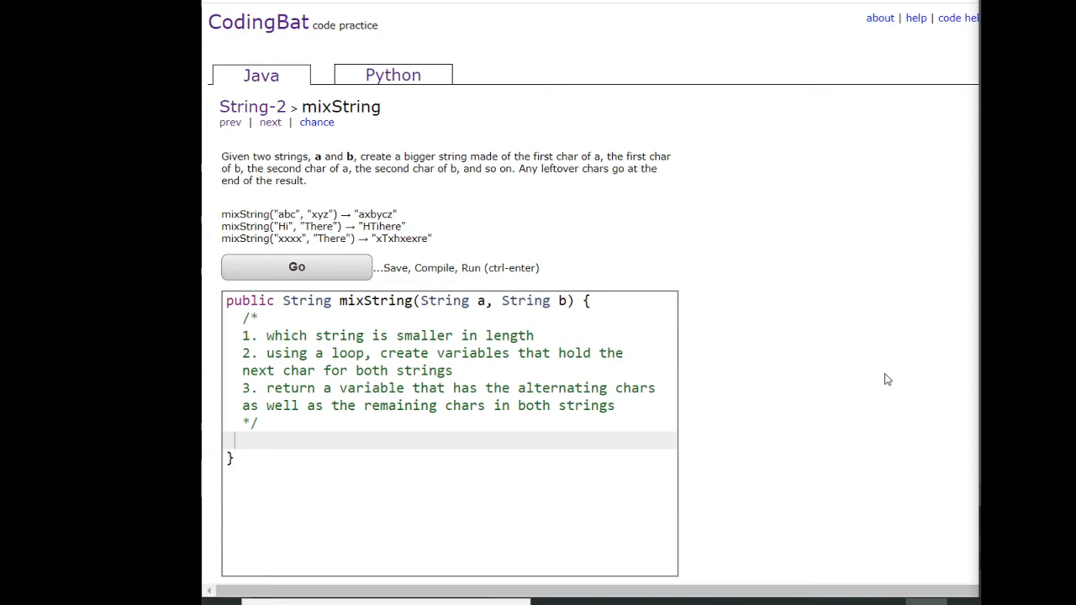
mouse_move(772, 403)
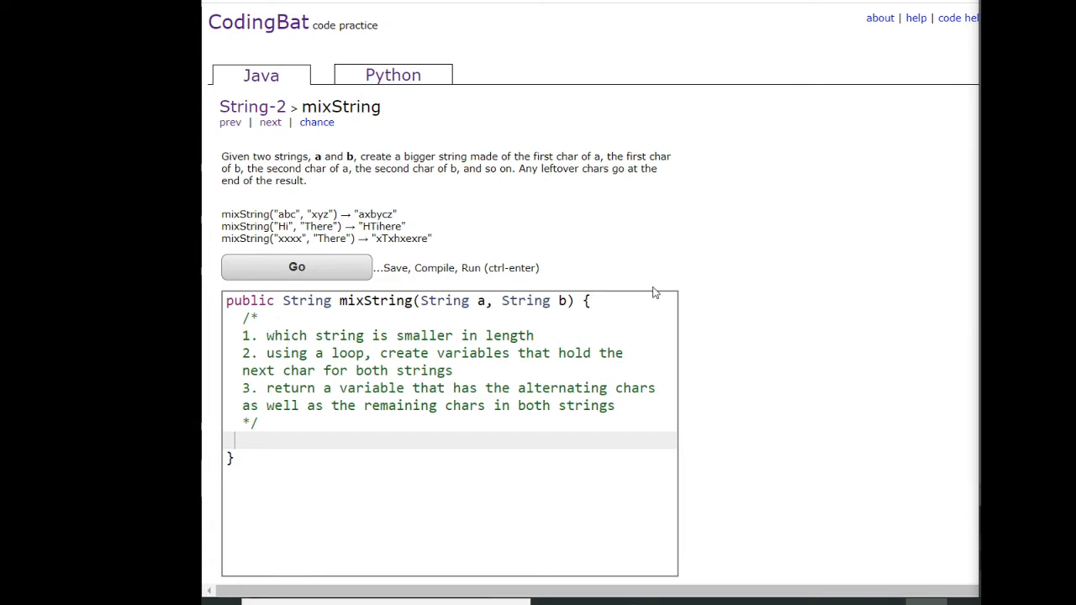
mouse_move(722, 310)
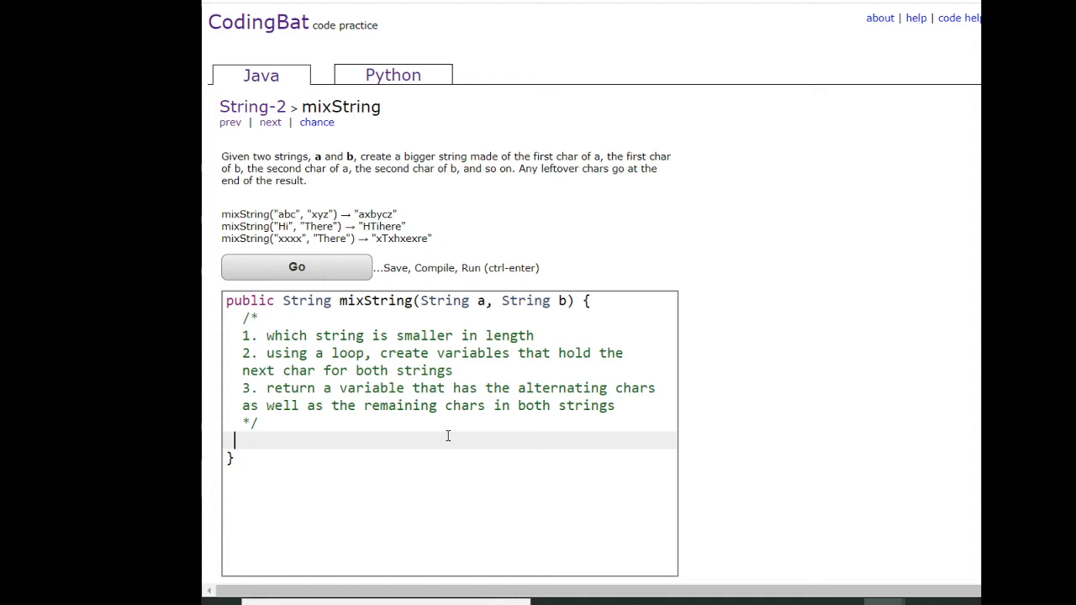
Declare int min = Math.min(a.length(), b.length()).
type("int min = Math.")
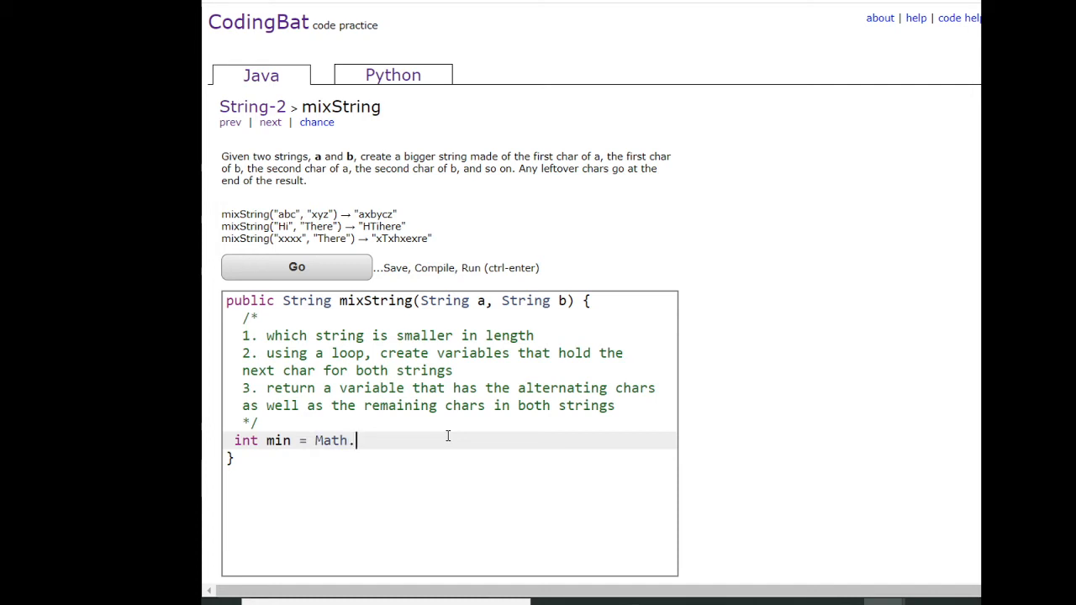
type("min()")
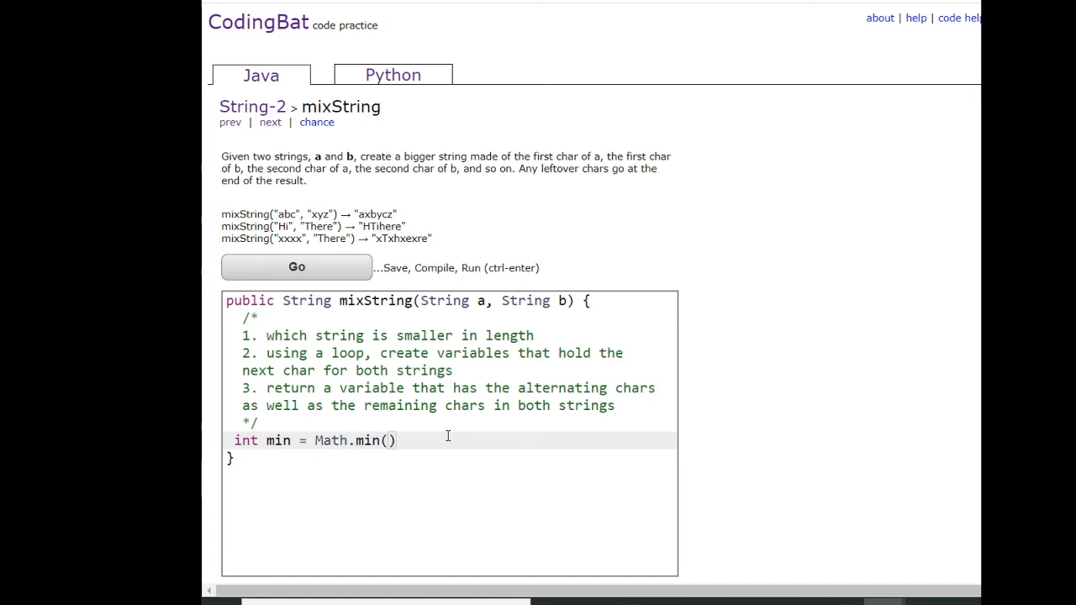
type("a.length")
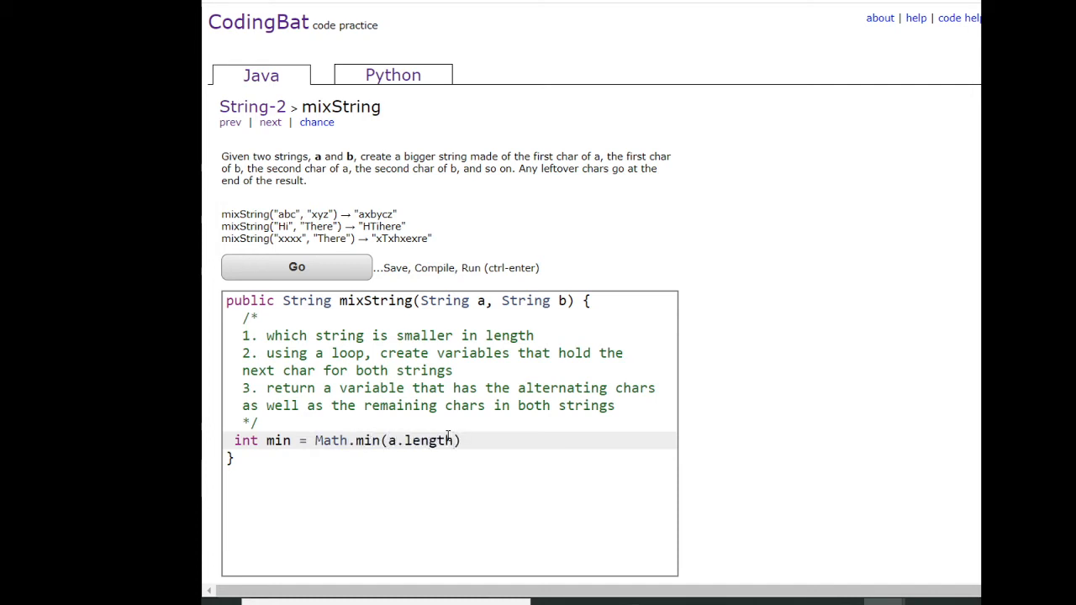
type("(),b.le")
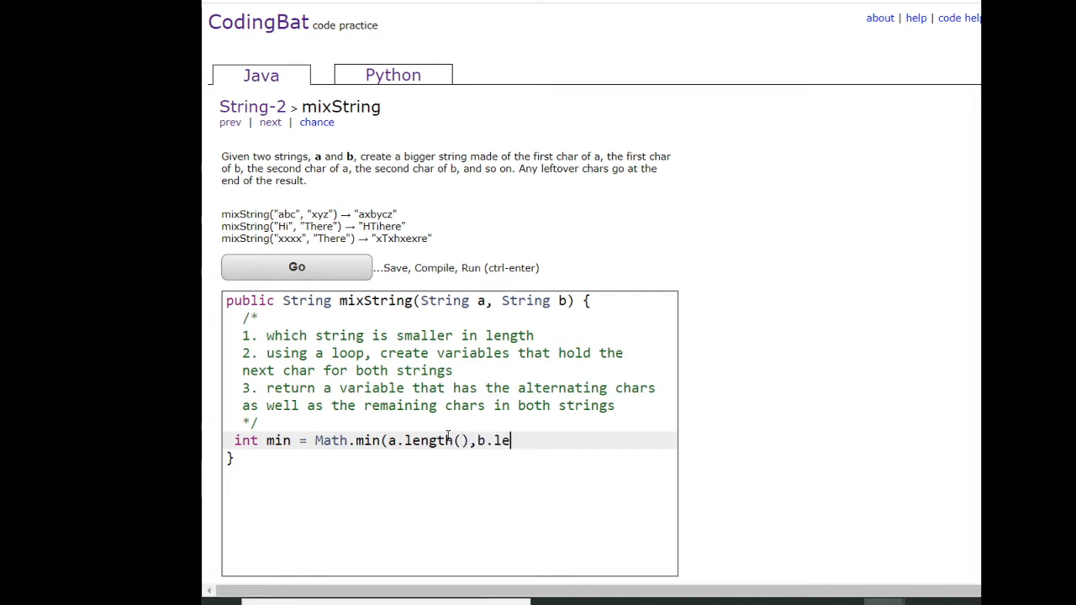
type("ngth")
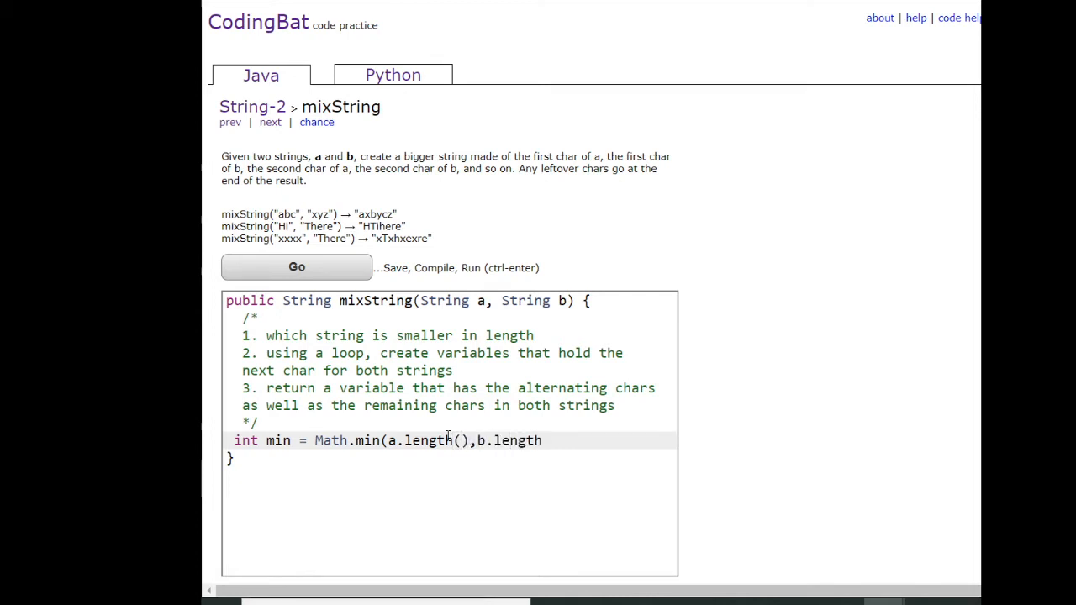
type("())")
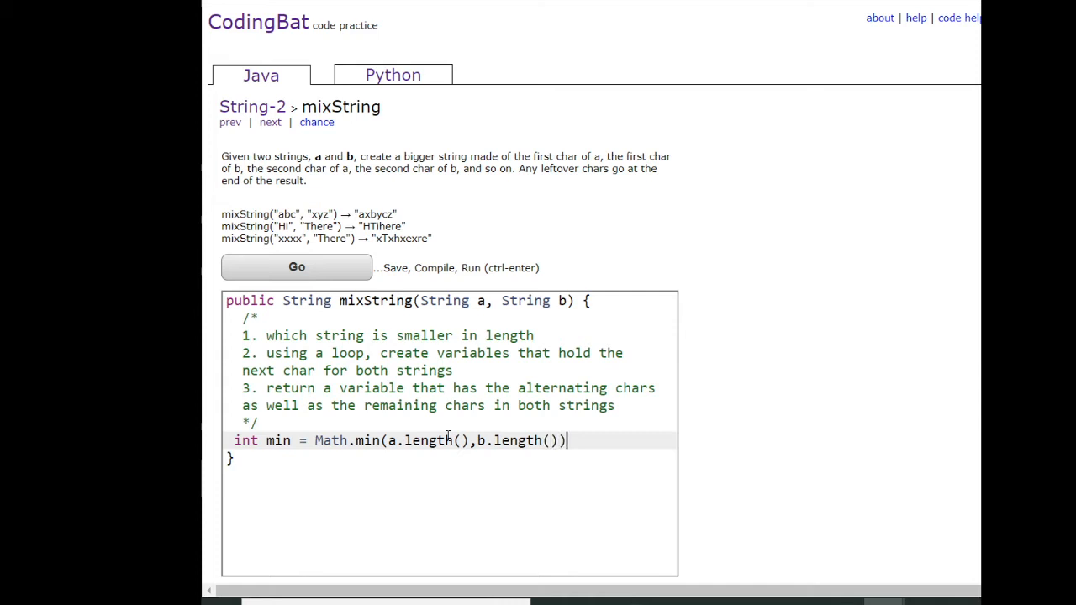
key("Enter")
type("int x")
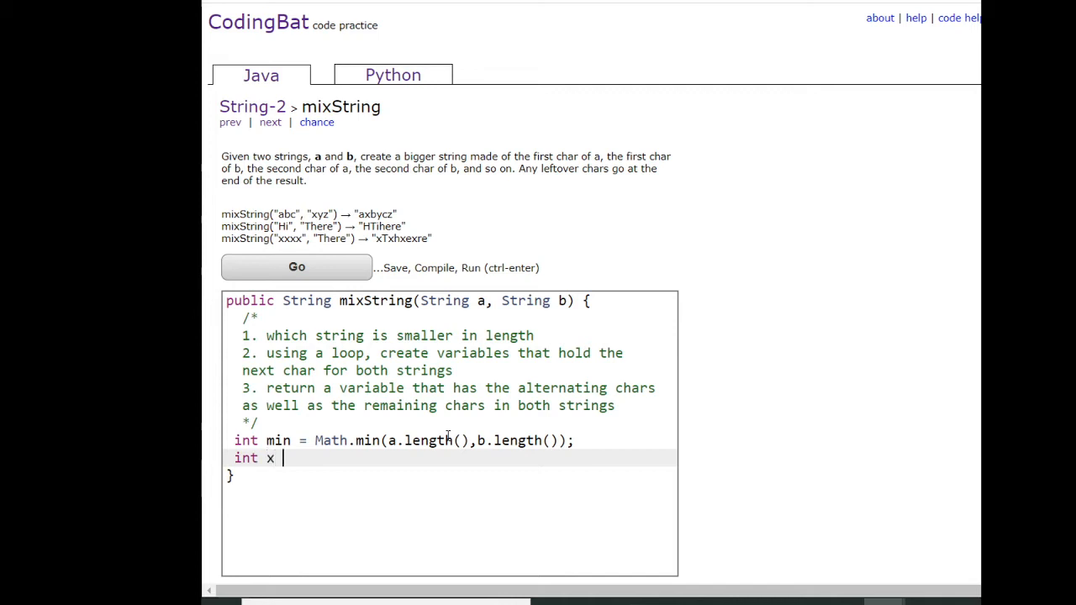
Declare int x = 0 and an empty String total = "".
type("= 0;")
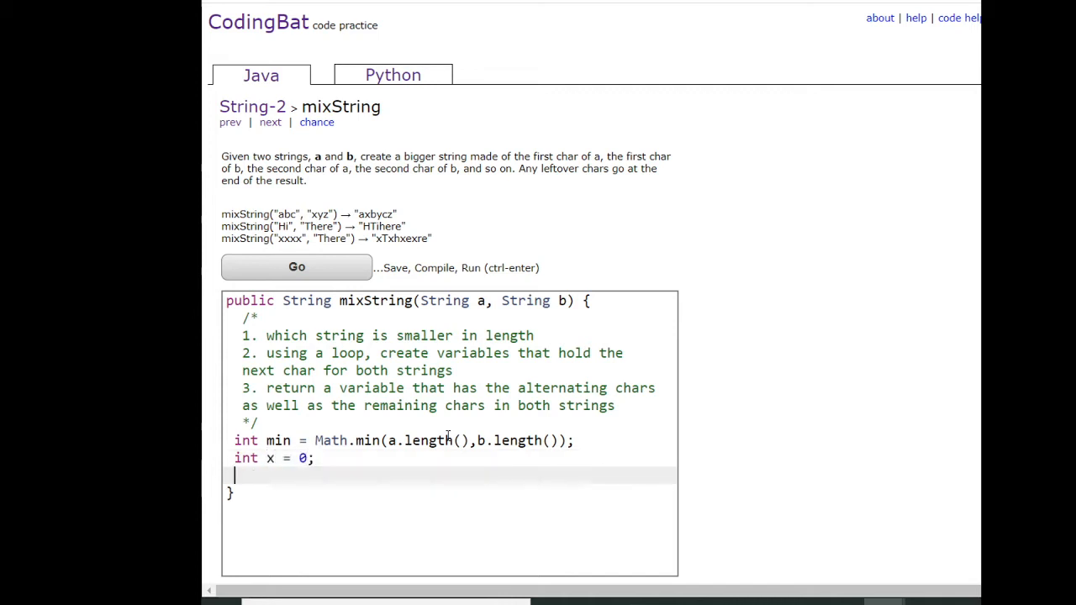
type("String to")
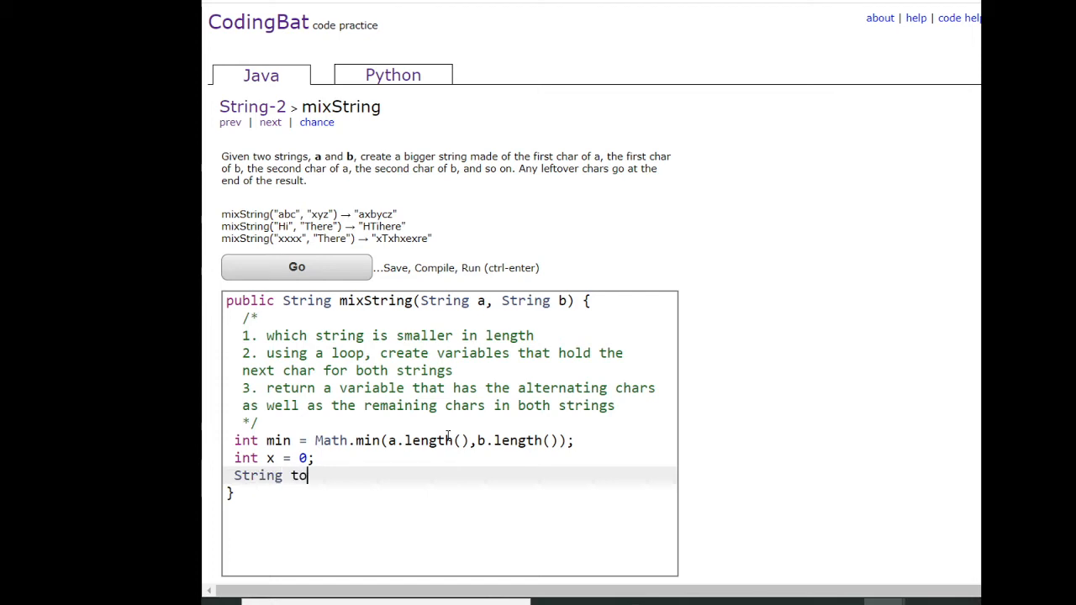
type("tal =")
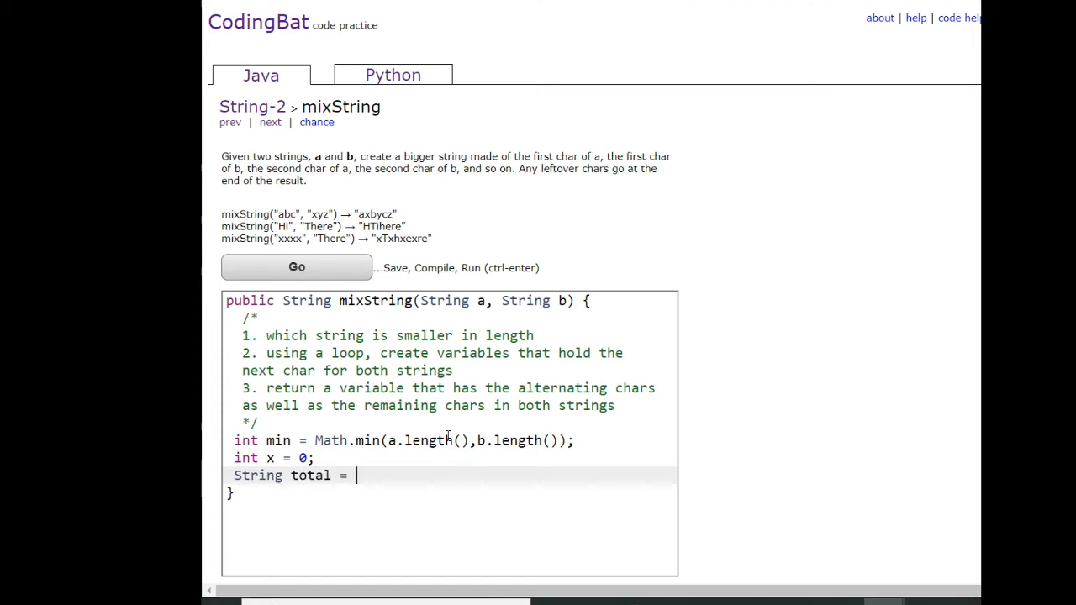
type("\"\"")
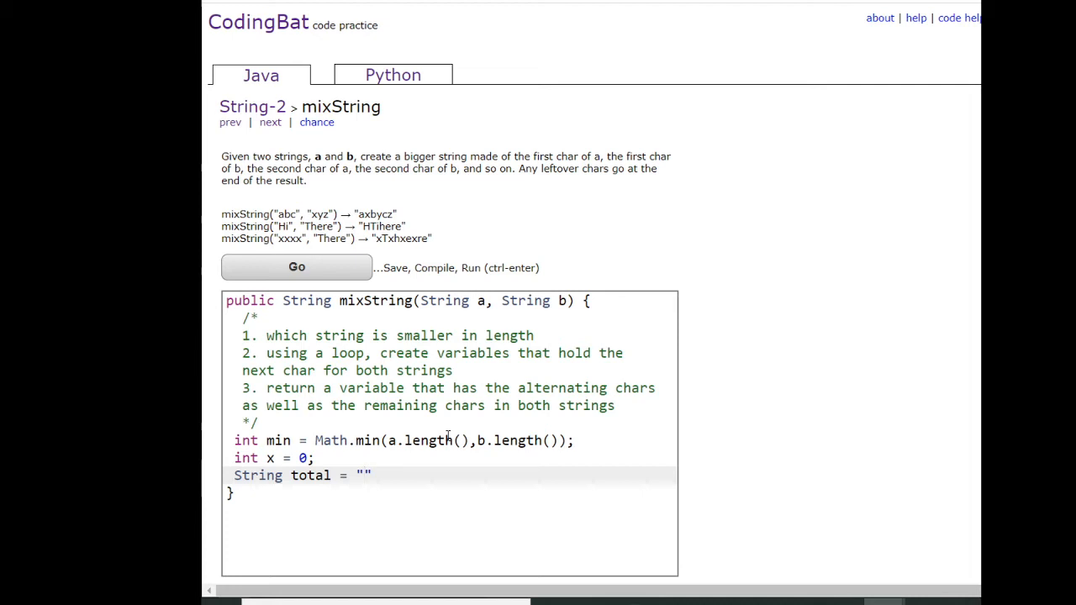
type(";")
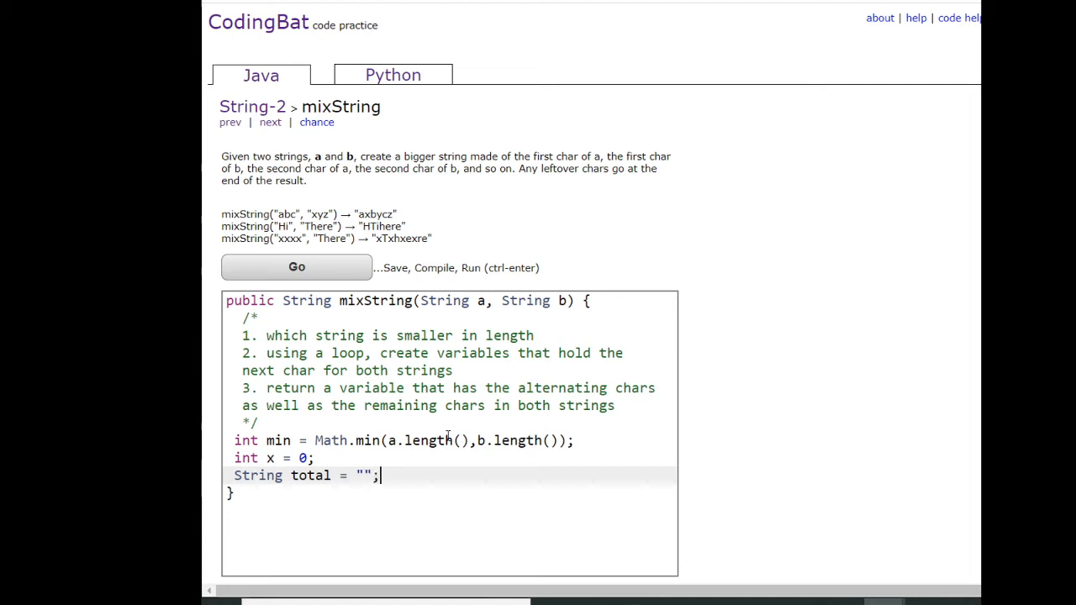
key("Enter")
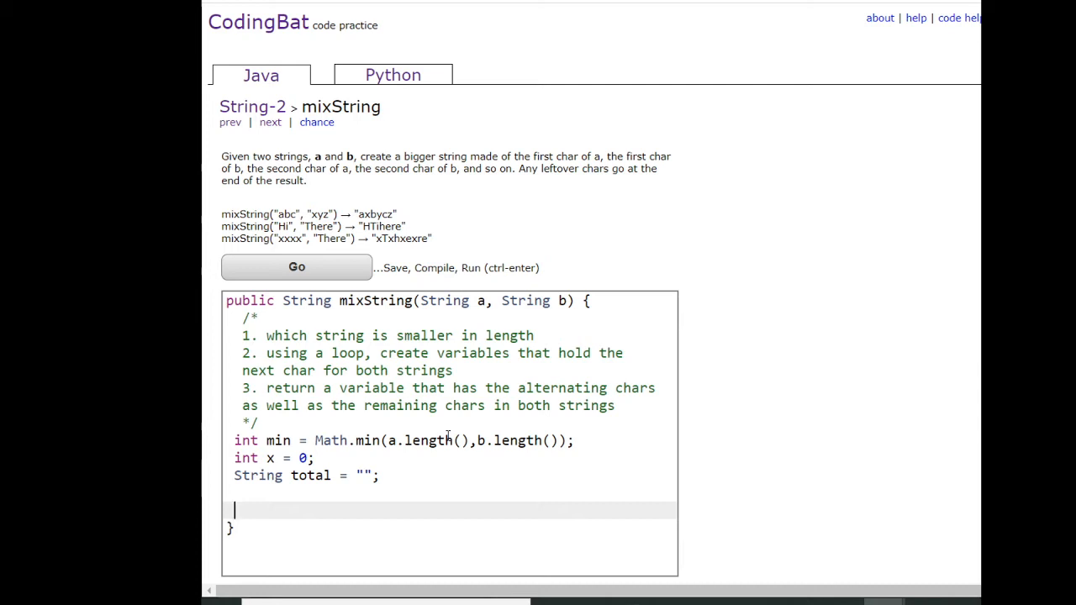
Open a while loop running while x < min.
type("w")
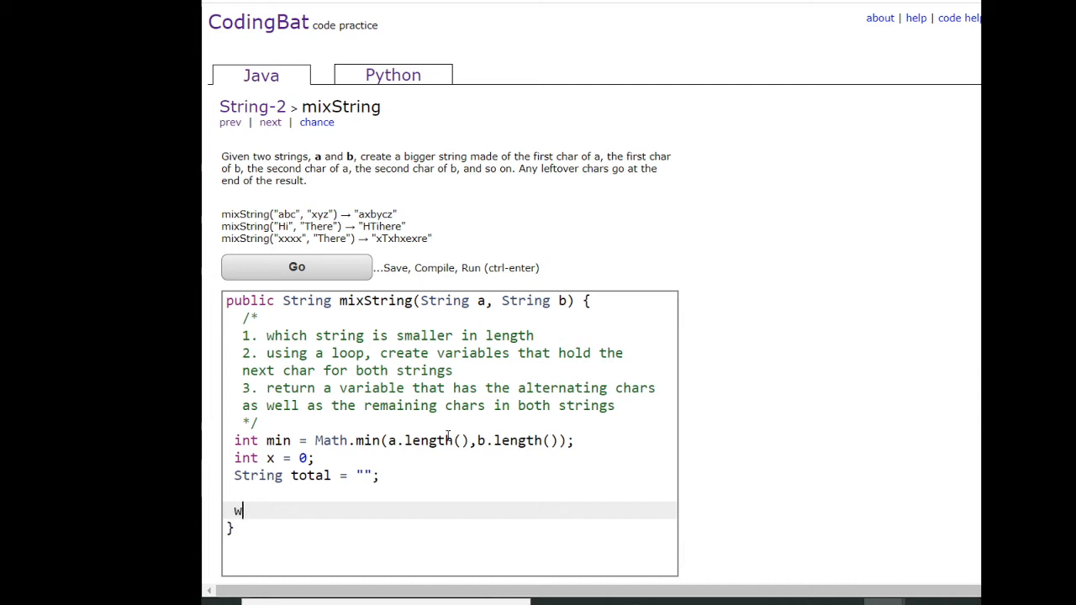
type("hile(x)")
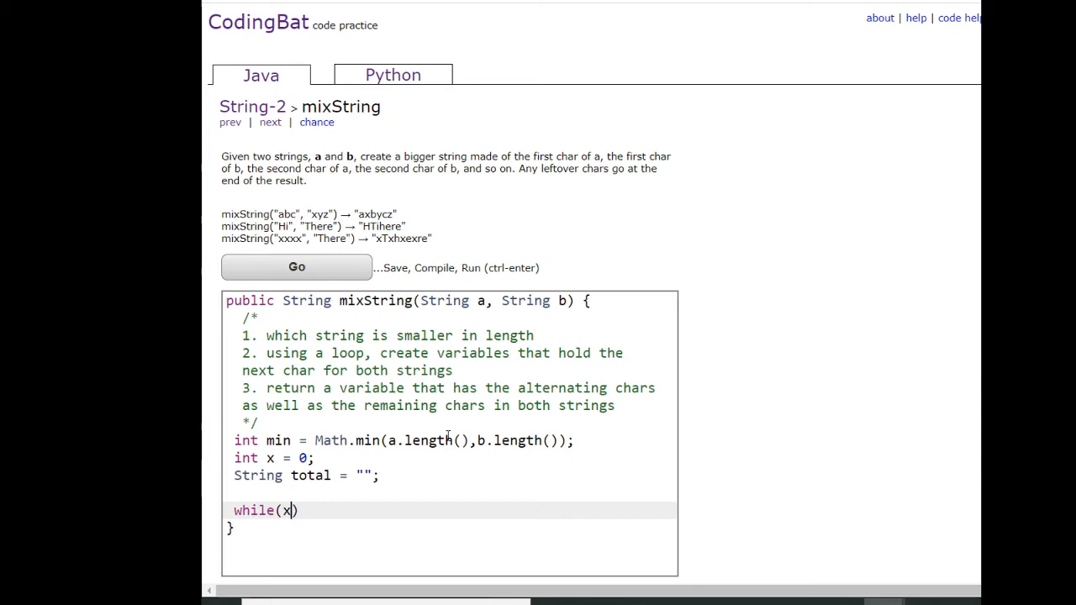
type("<")
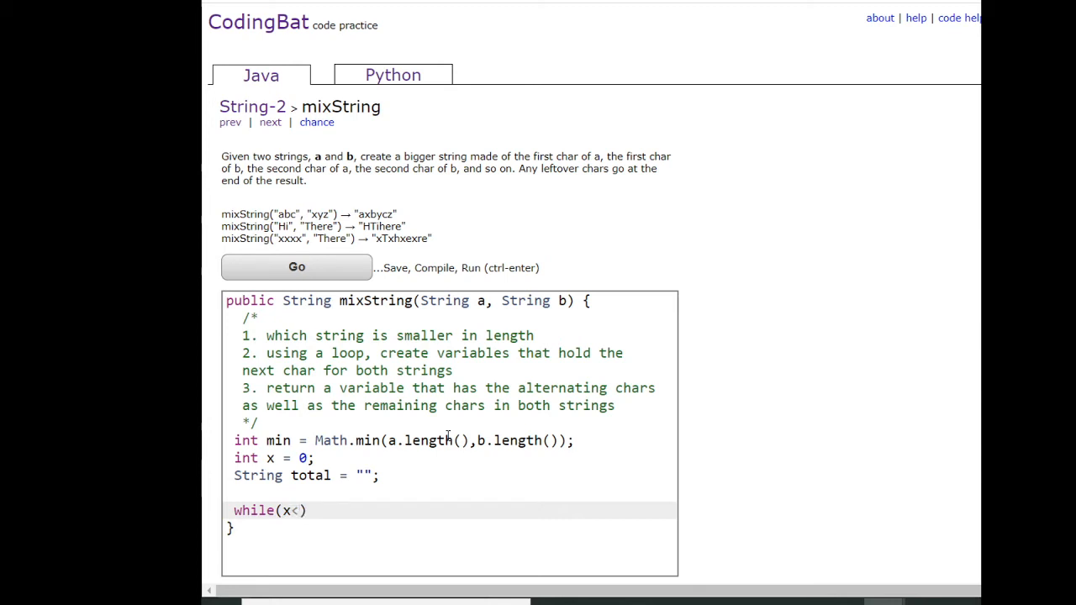
type("min")
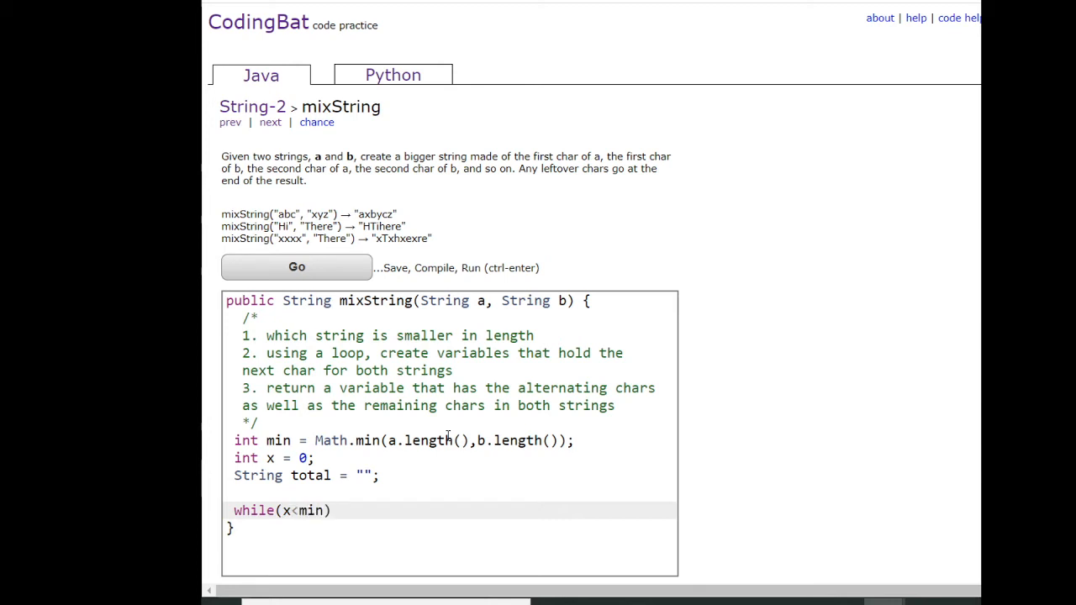
type("{")
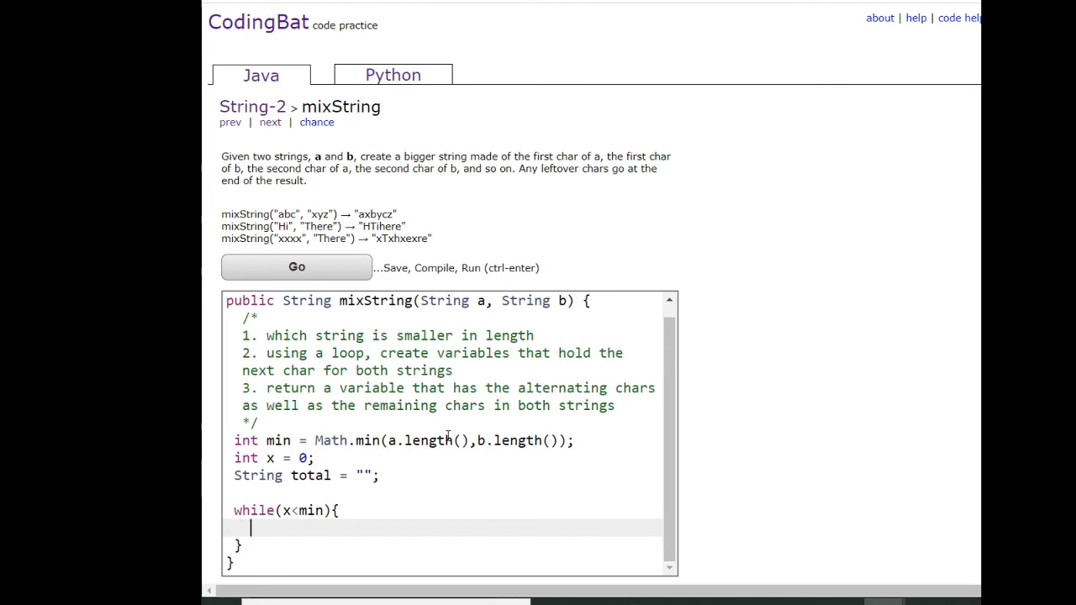
Set String asub = a.substring(x,x+1) and bsub = b.substring(x,x+1) in the loop.
type("String a")
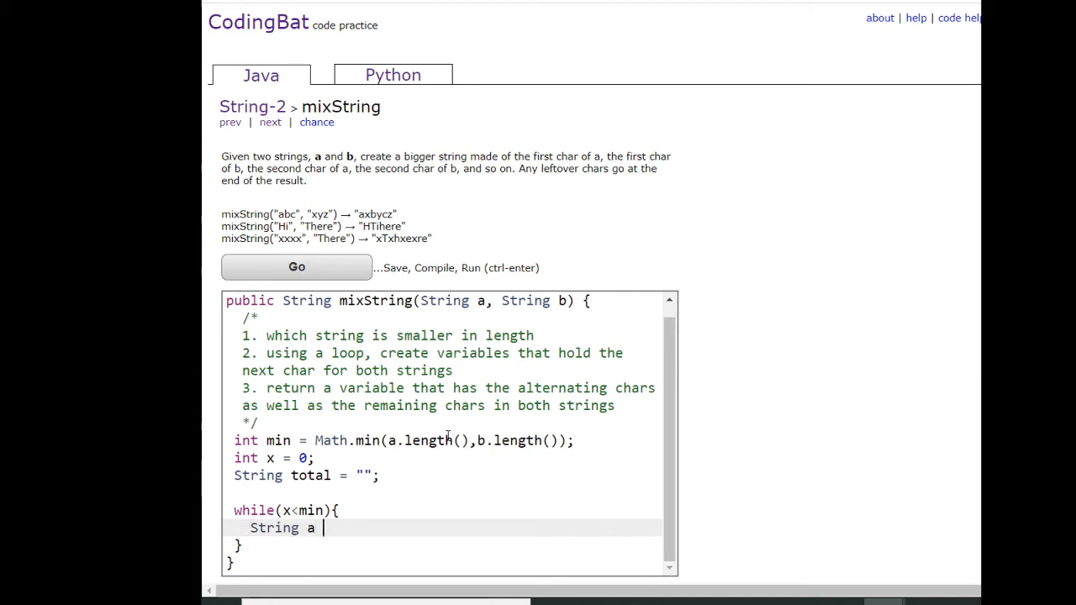
type("sub")
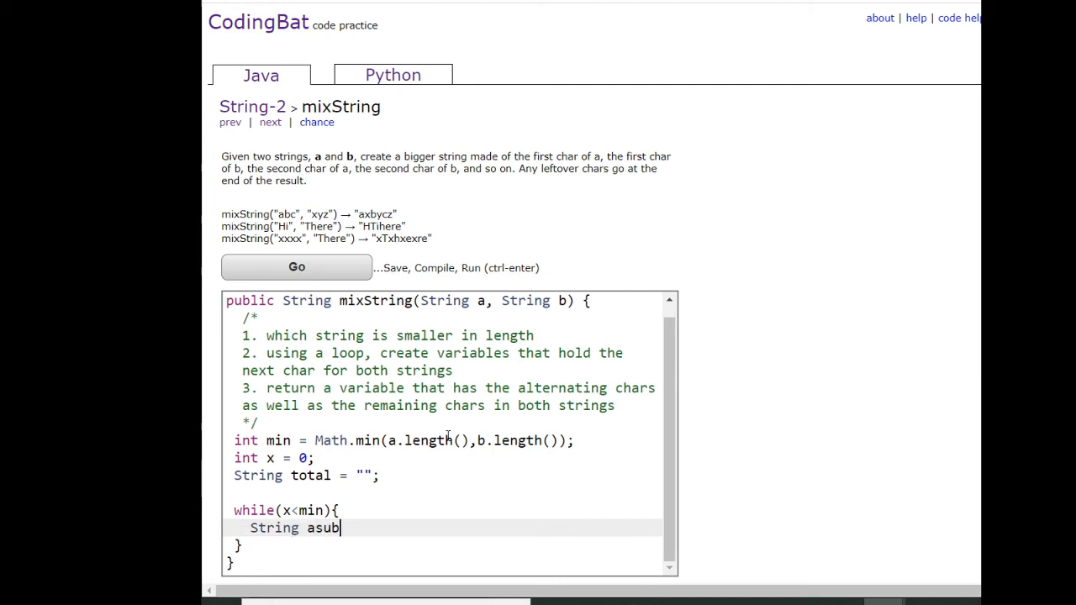
type("= a.substring(x,x+")
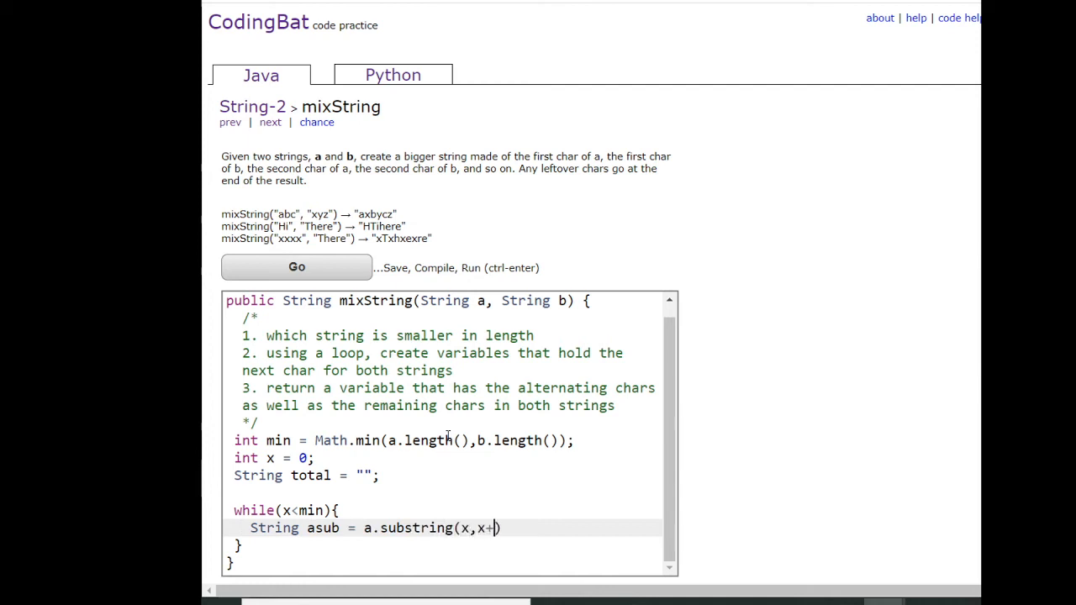
type("1);")
type("String bsub")
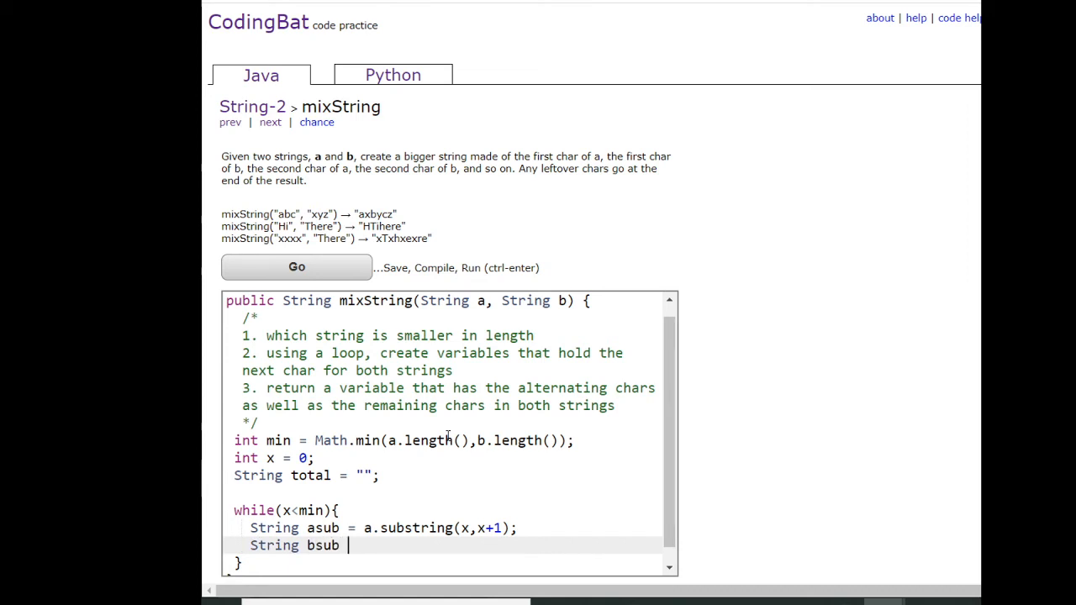
type("= b.substring")
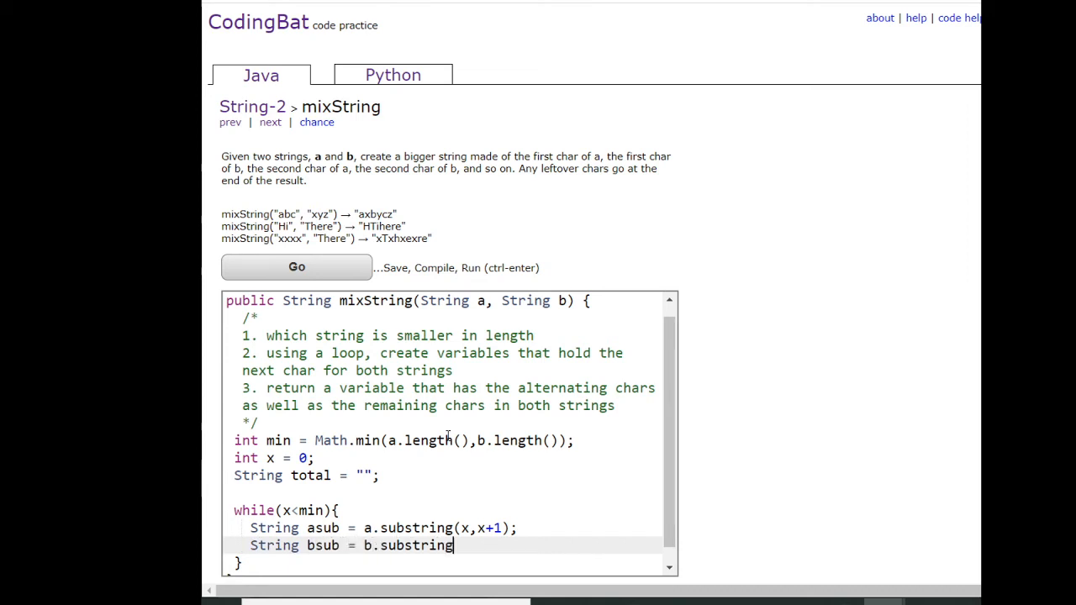
type("(x,x)")
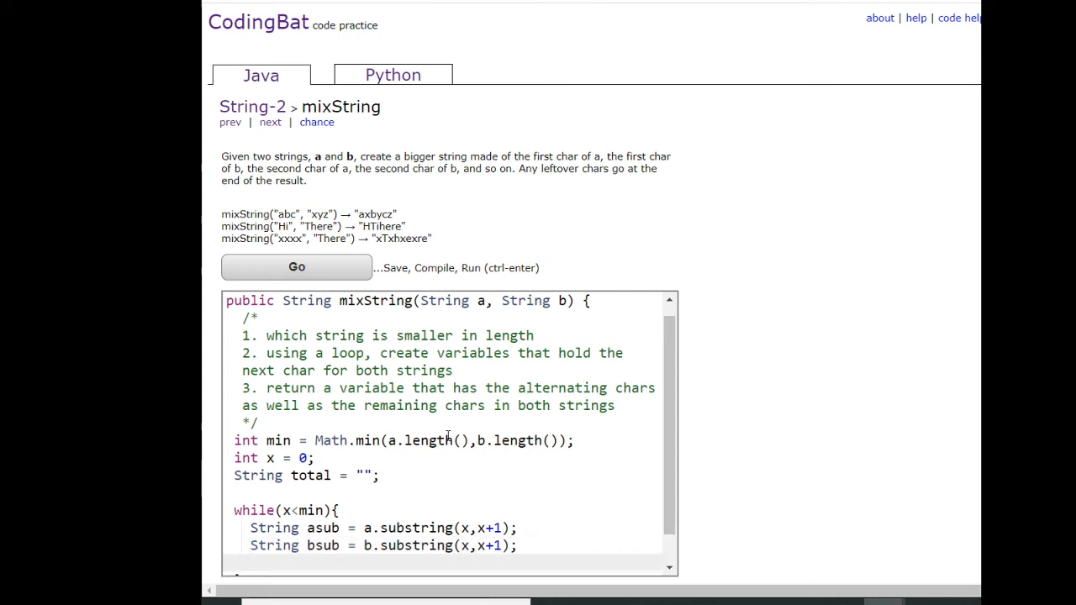
mouse_move(440, 457)
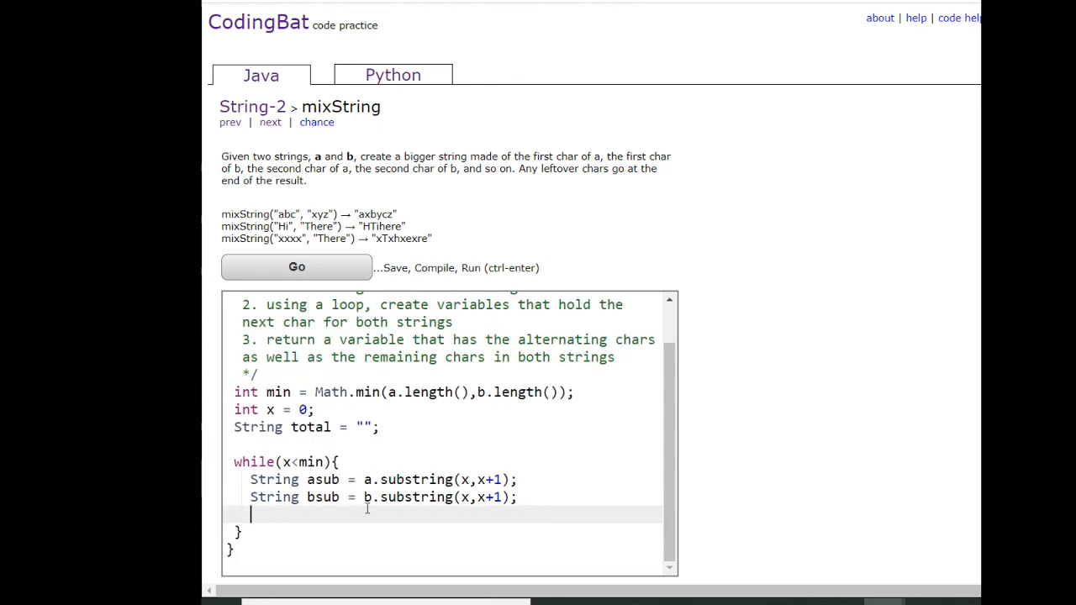
Append asub + bsub to total, increment x, and start the return line.
type("total = t")
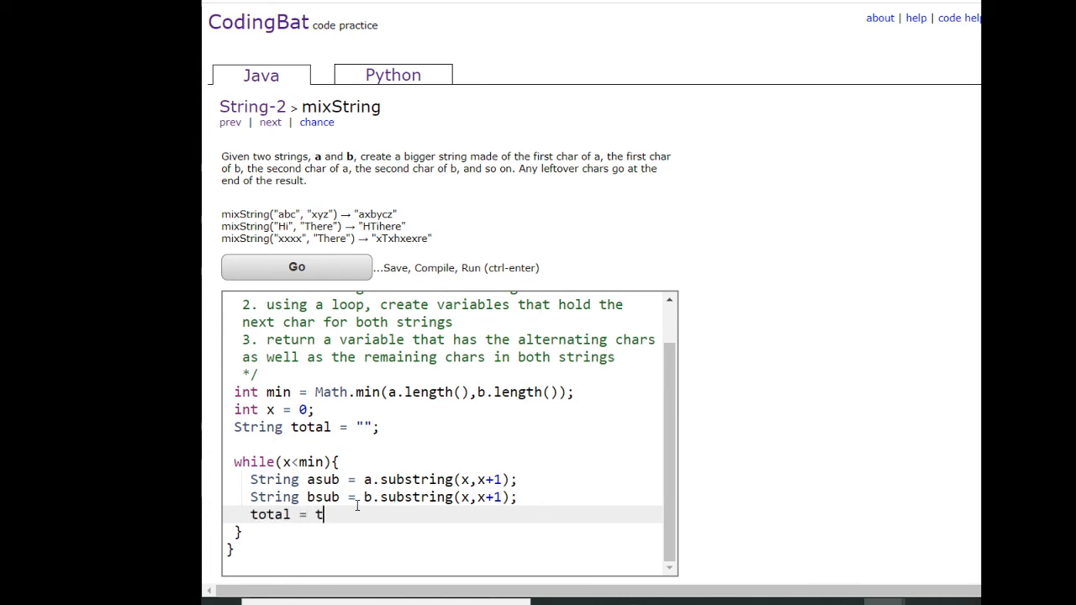
type("otal +")
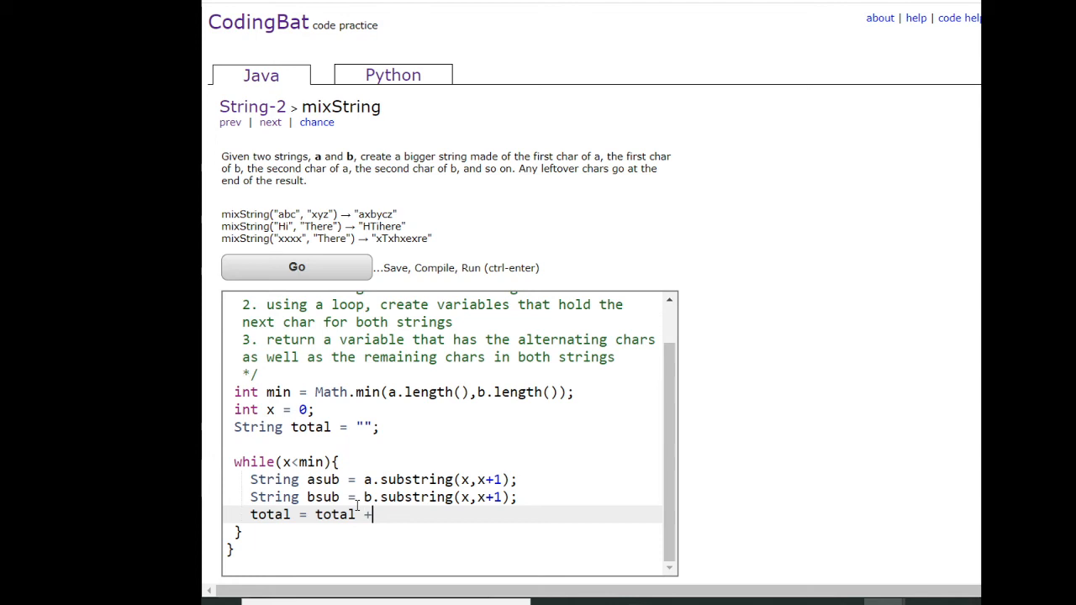
type("a")
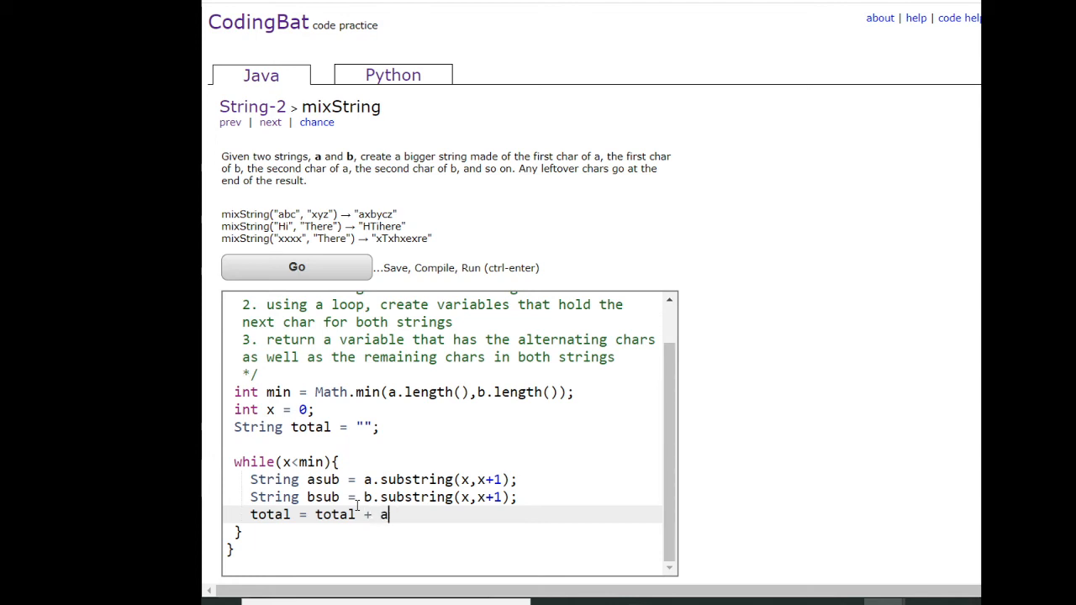
type("sub + b")
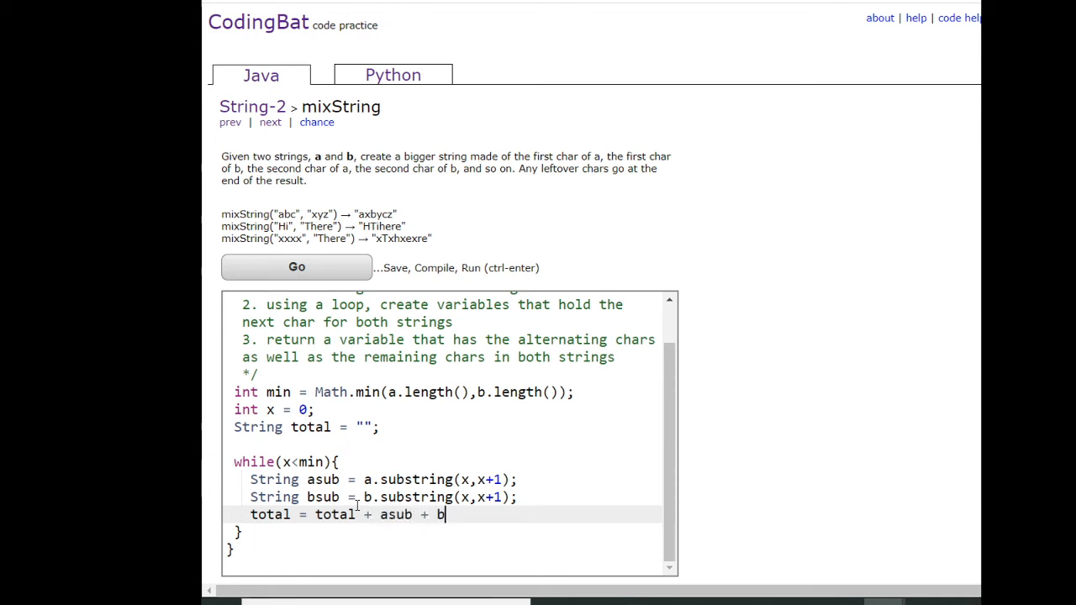
type("su;")
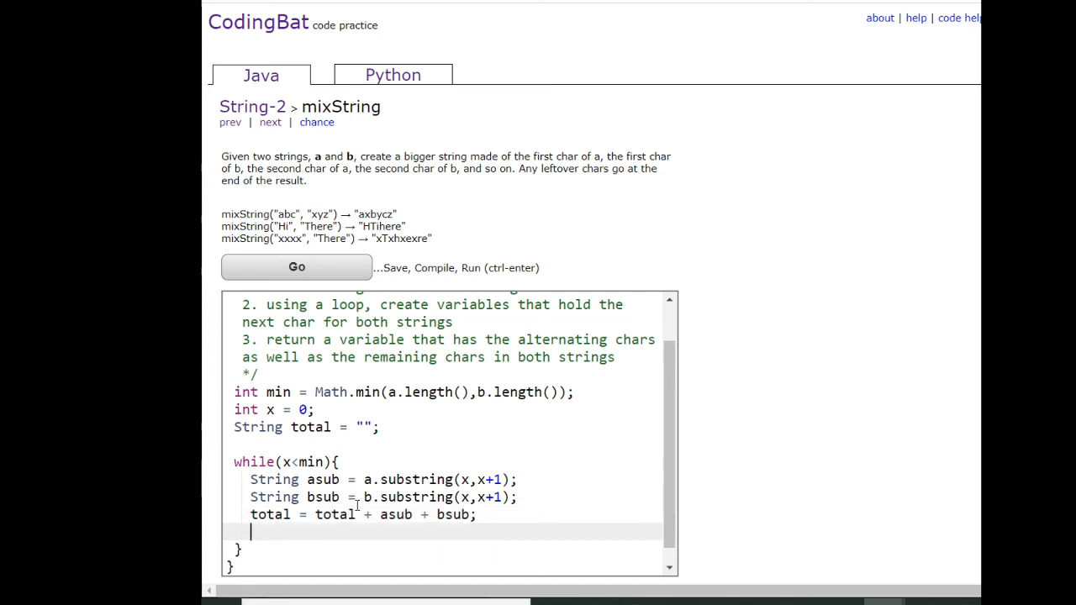
type("x")
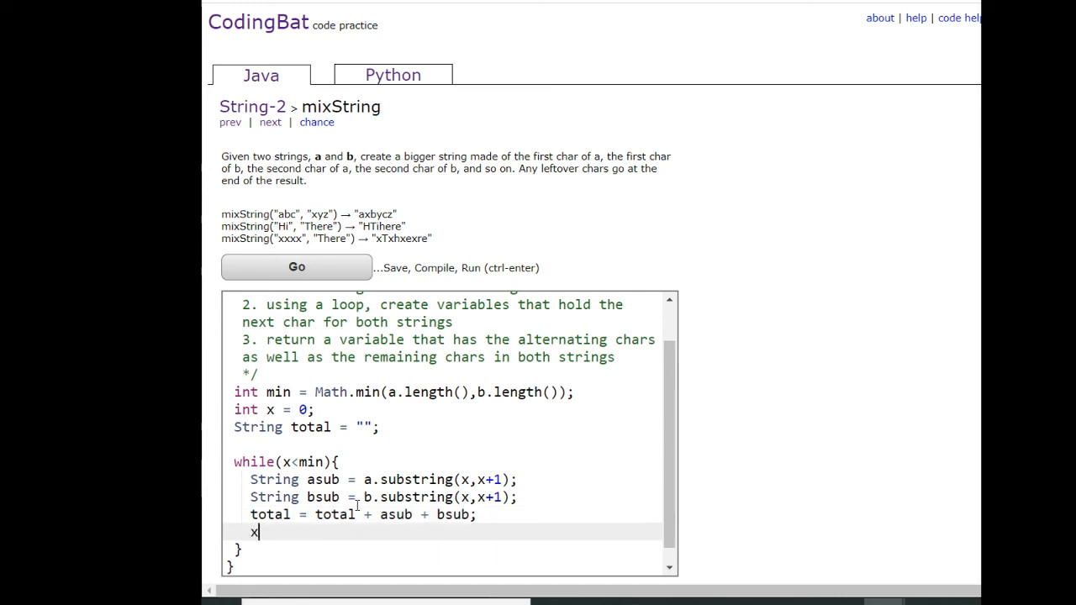
type("++;")
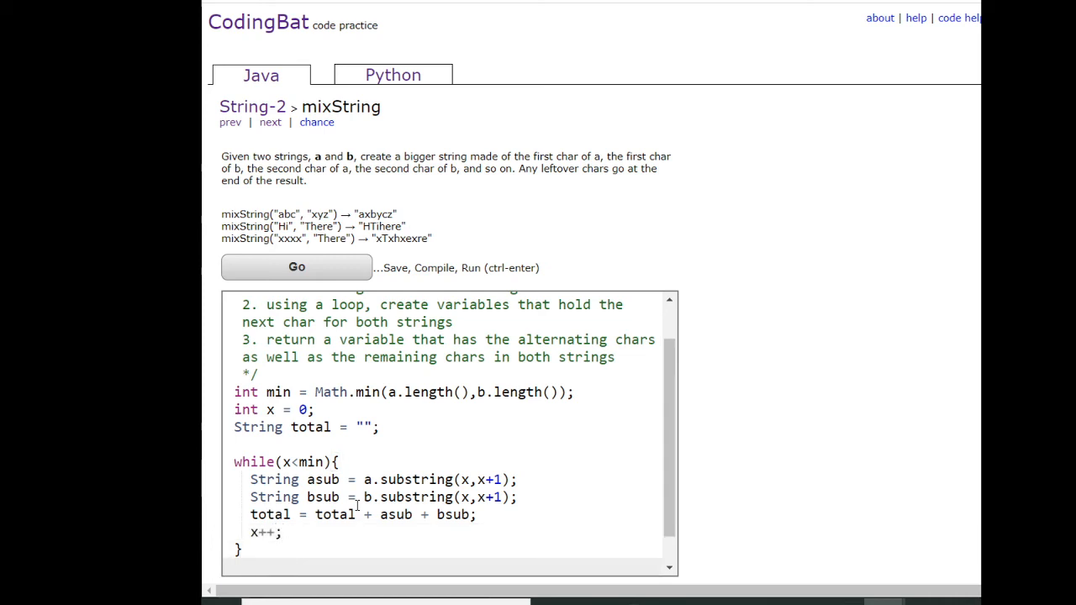
type("return to")
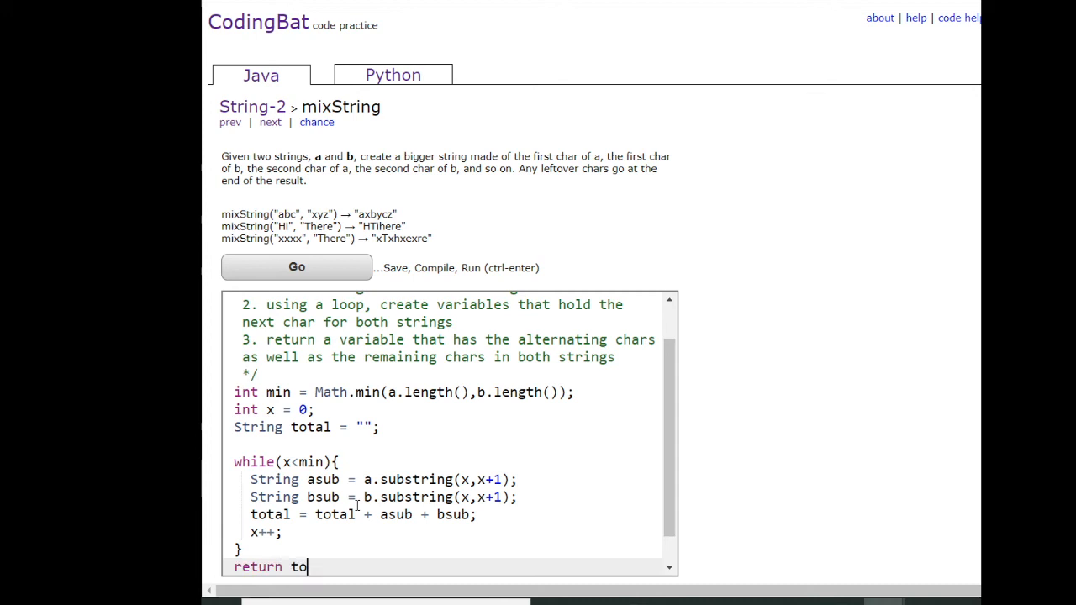
Finish the line as return total + a.substring(x) + b.substring(x);.
type("tal +")
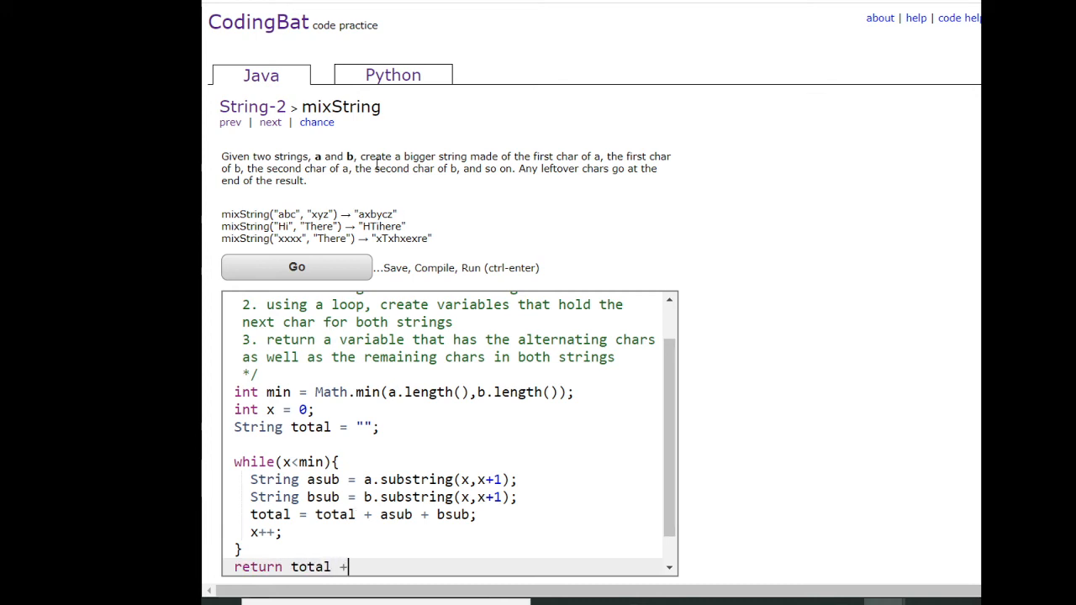
mouse_move(538, 234)
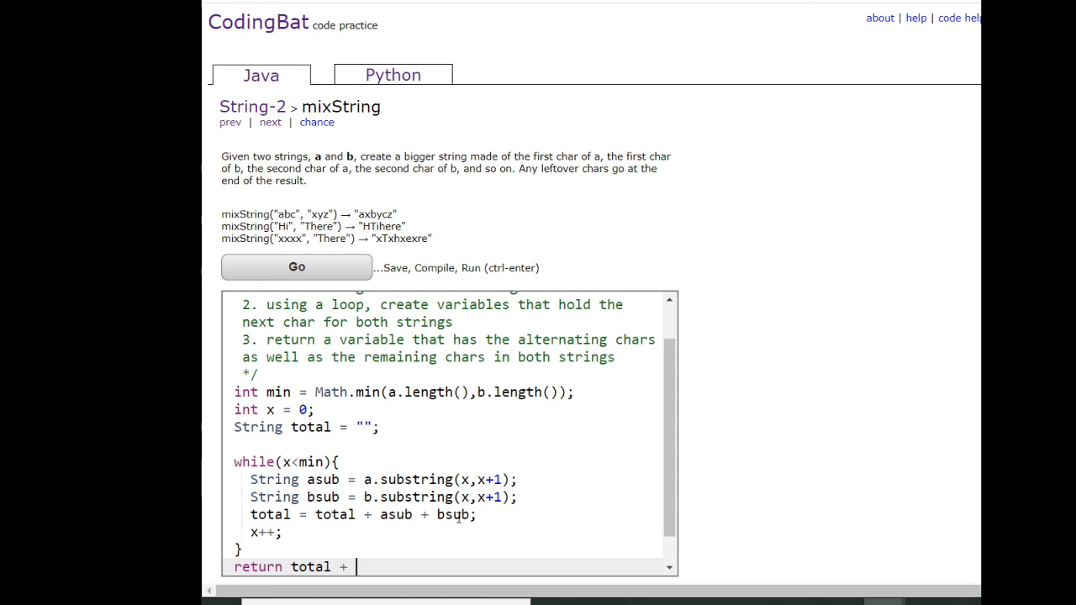
type("a.substring(x)+")
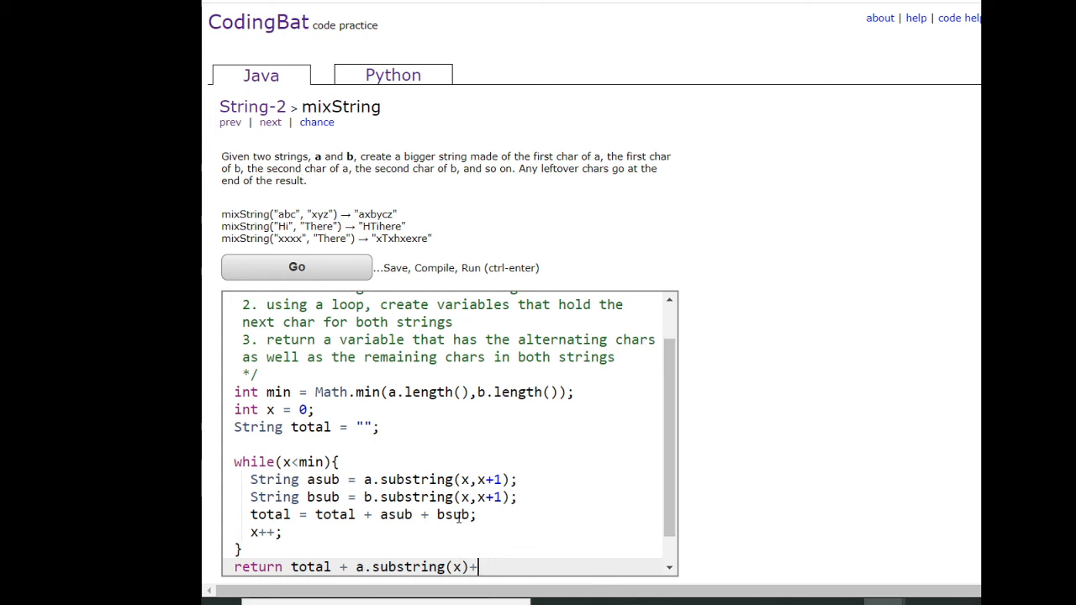
type("b.substring")
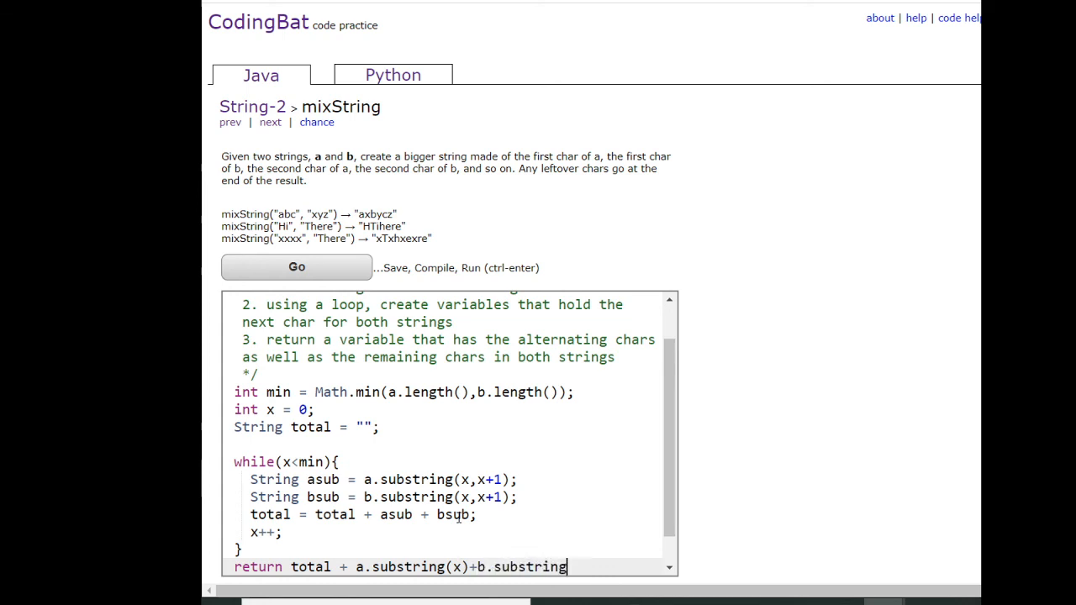
type("(x);")
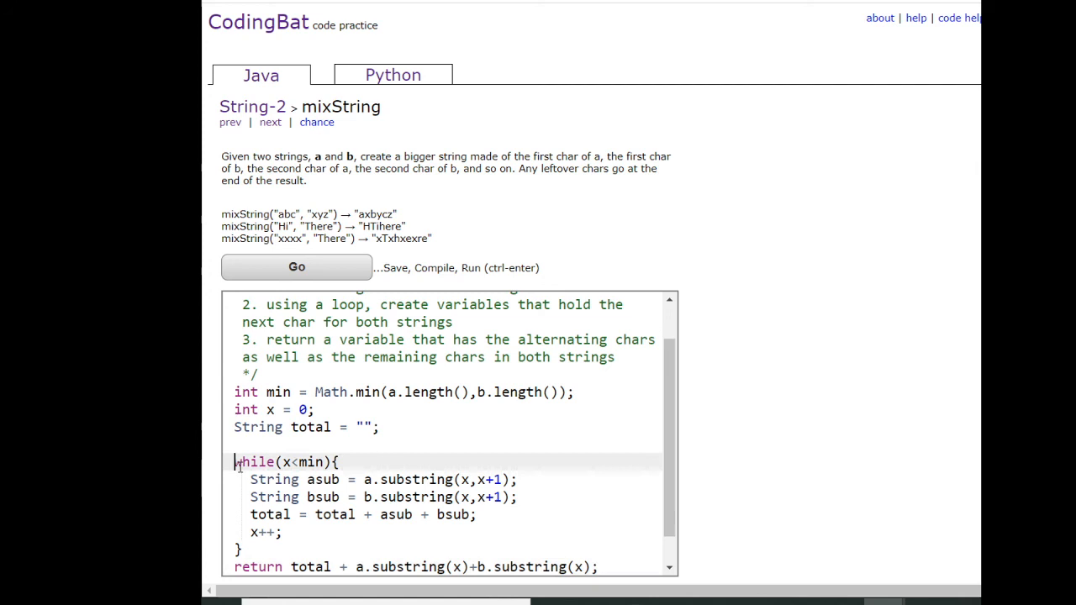
Select the while loop, scroll down, and run the tests with Go.
left_click_drag(235, 462, 243, 550)
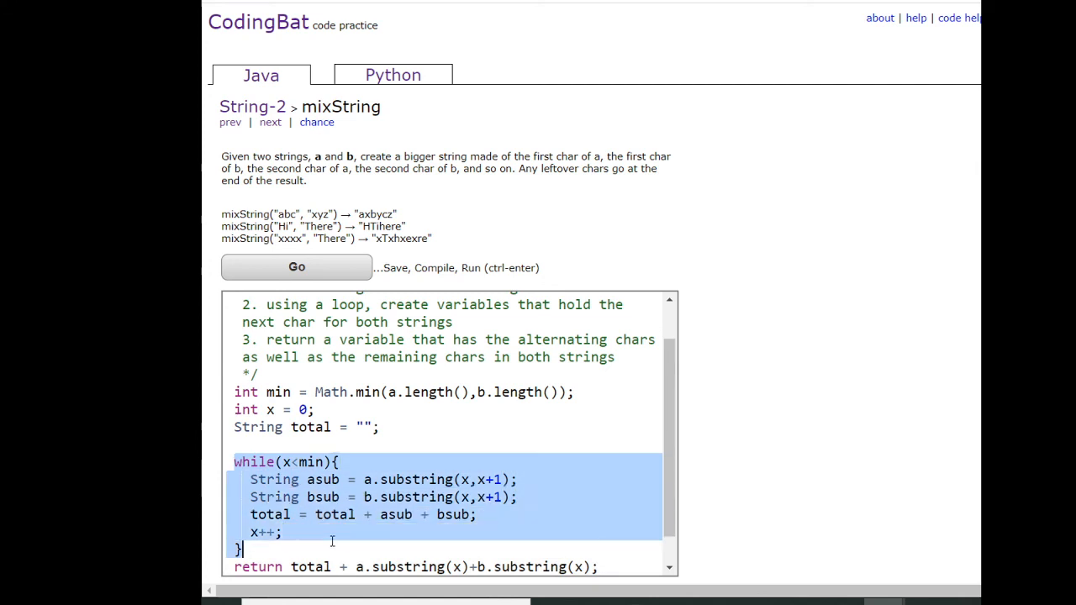
scroll("down", 3)
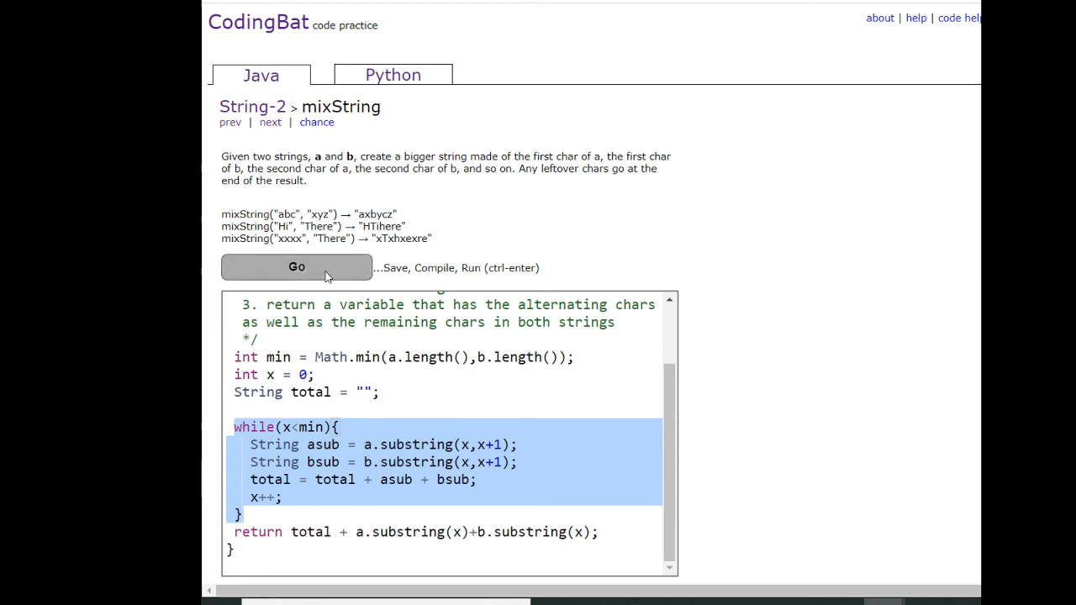
left_click(296, 266)
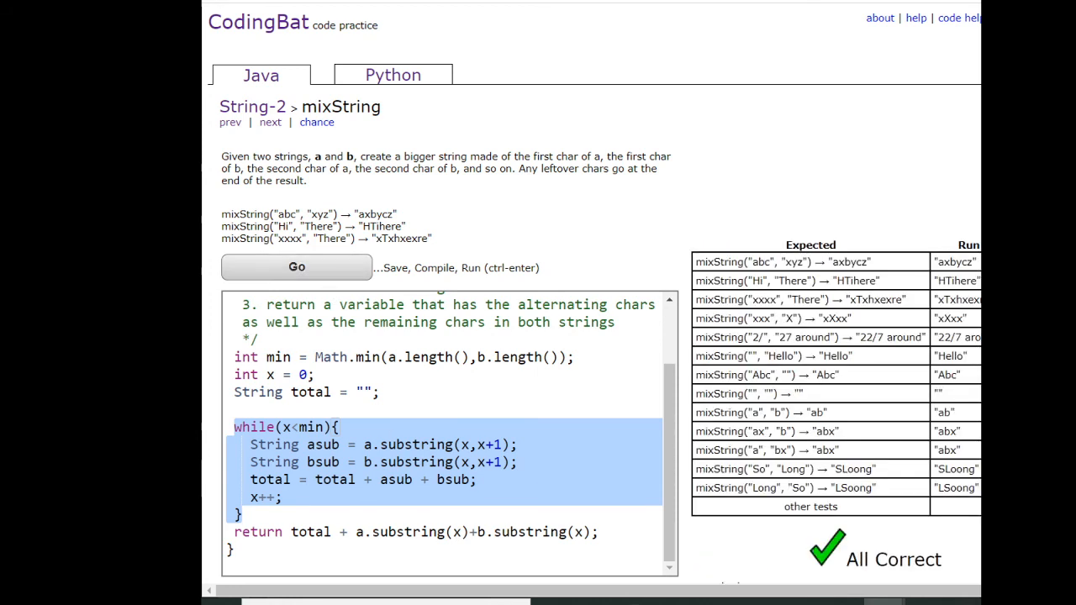